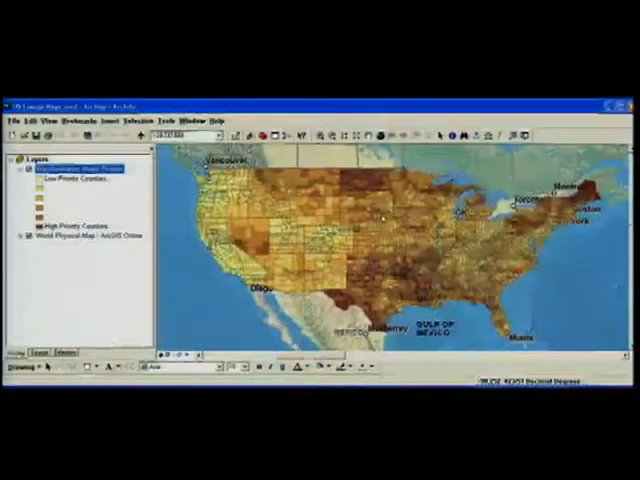
Create a layer package from the Weatherization layer in ArcMap and save the file.
right_click(90, 168)
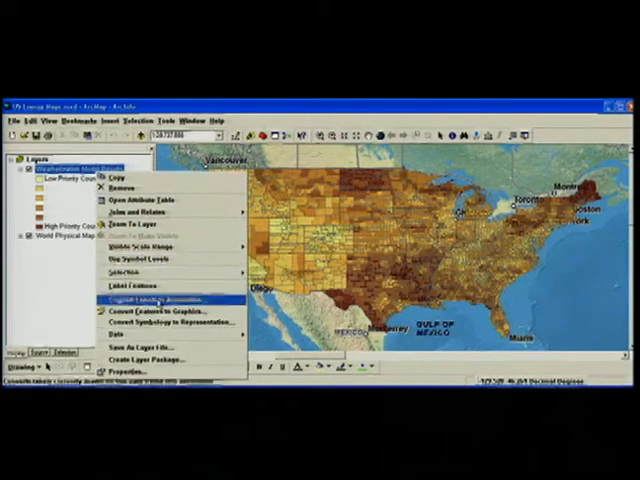
left_click(150, 359)
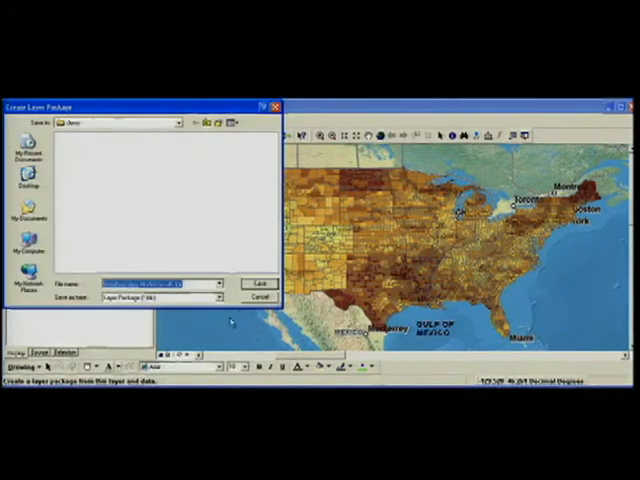
left_click(255, 281)
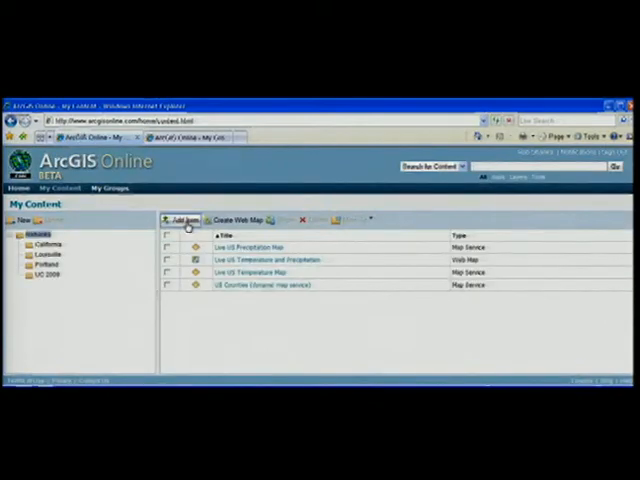
Add the Weatherization Model Results .lpk file to My Content with its title and tags.
left_click(181, 219)
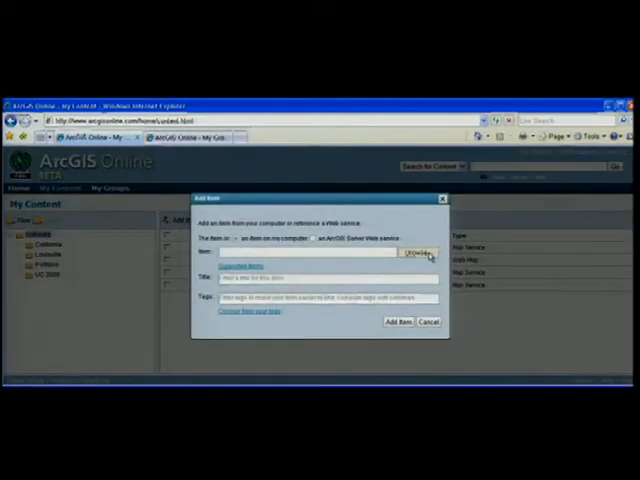
left_click(417, 252)
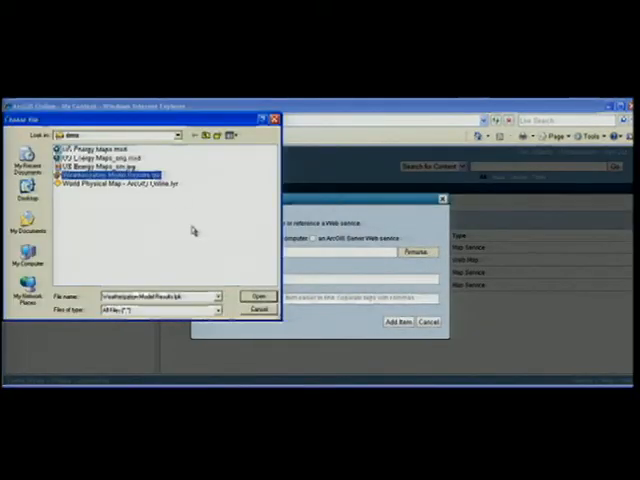
left_click(257, 295)
type("usage")
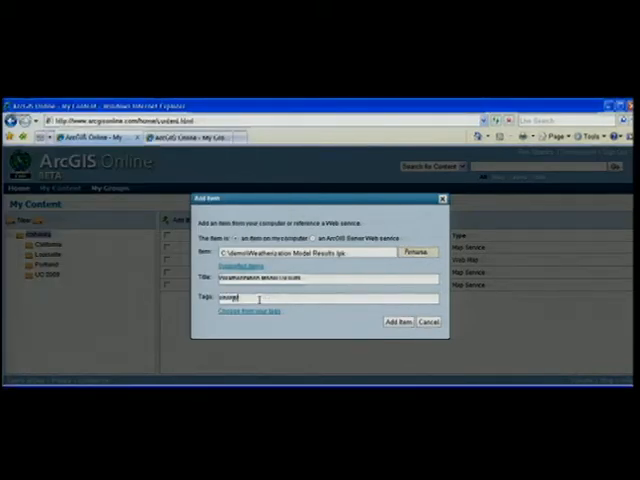
left_click(397, 322)
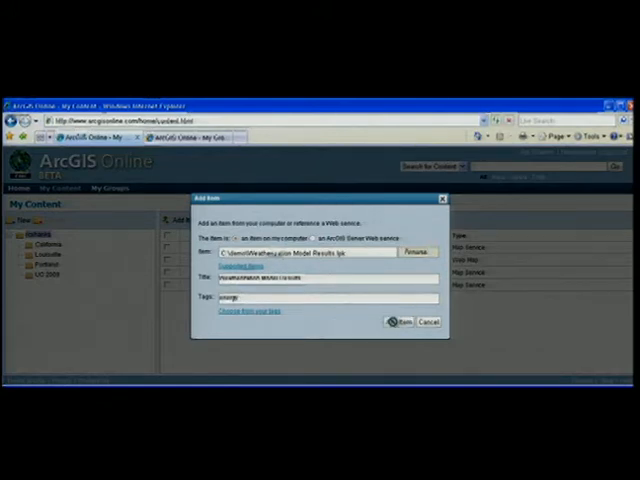
left_click(399, 321)
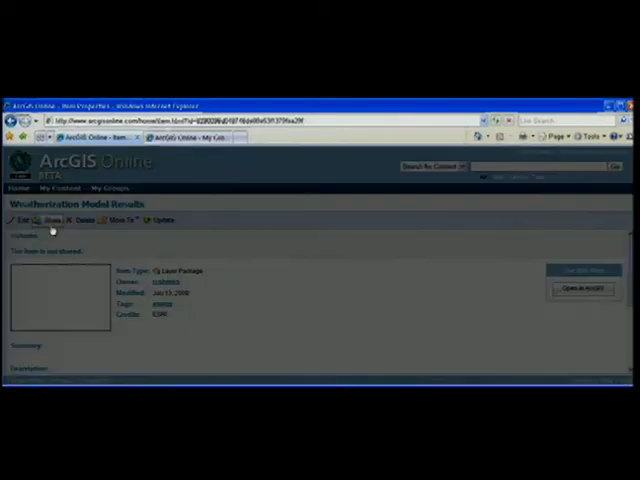
Share the Weatherization Model Results item with the US Energy group.
left_click(38, 219)
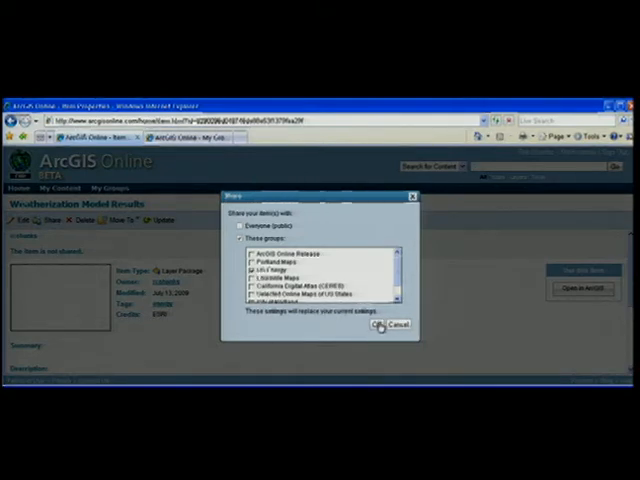
left_click(378, 326)
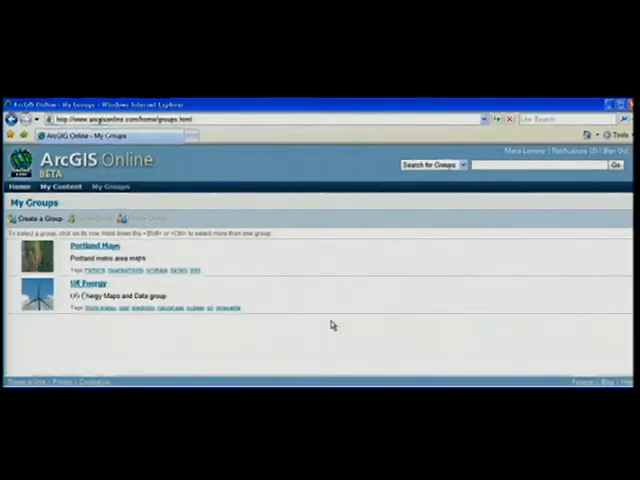
mouse_move(290, 308)
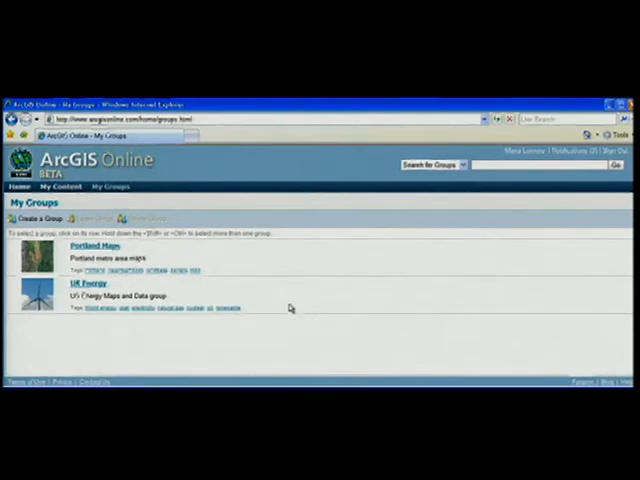
Open the US Energy group's content list and scroll to the Weatherization Model Results item.
left_click(90, 291)
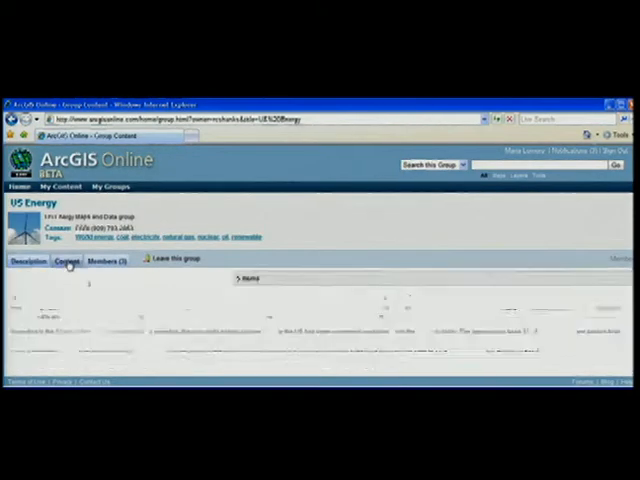
left_click(67, 261)
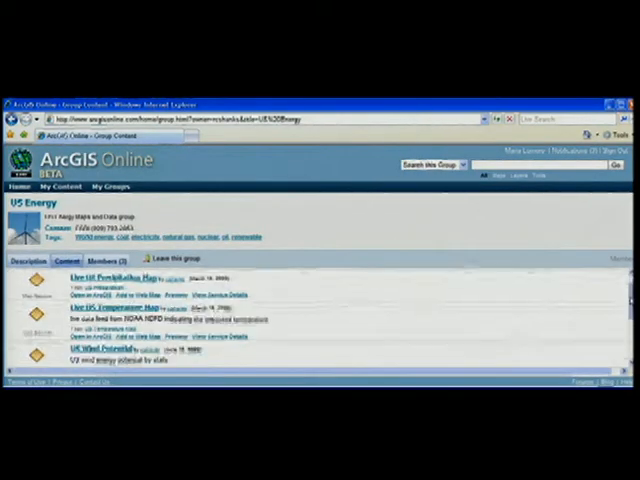
scroll("down", 3)
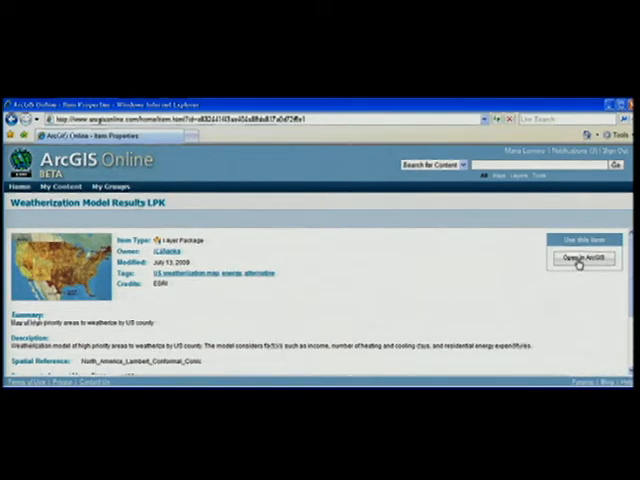
Open the downloaded Weatherization Model Results package in ArcGIS Explorer over the US basemap.
left_click(582, 258)
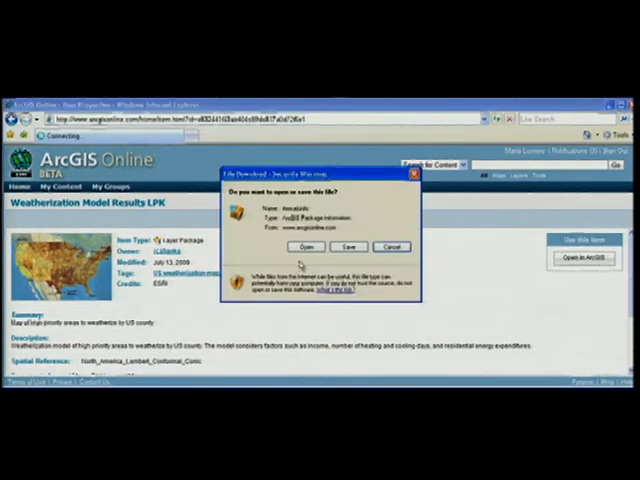
left_click(391, 246)
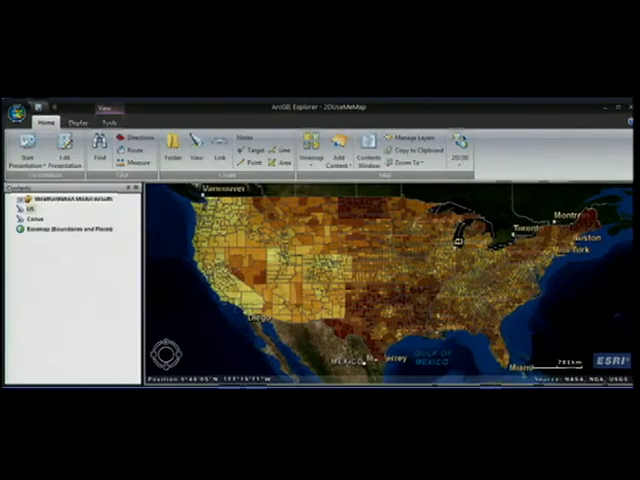
left_click(458, 150)
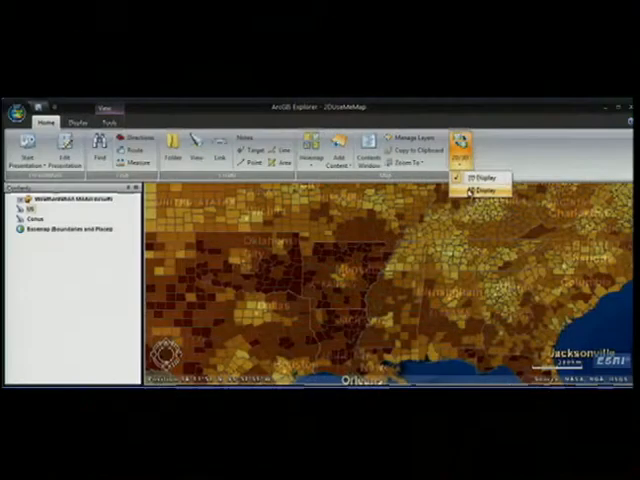
Switch ArcGIS Explorer to 3D Display and select the Census layer.
left_click(481, 193)
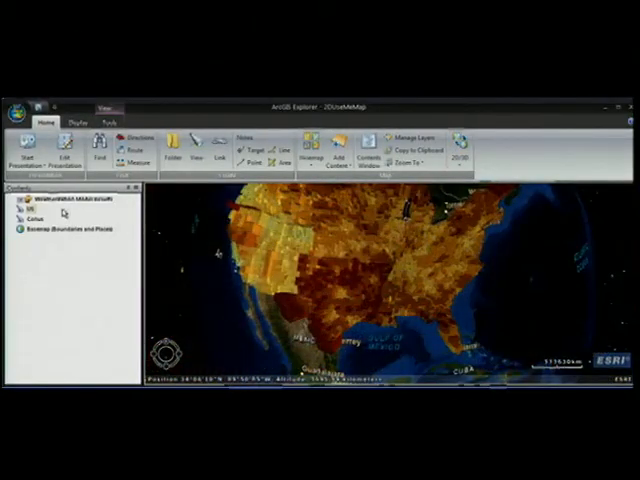
left_click(45, 216)
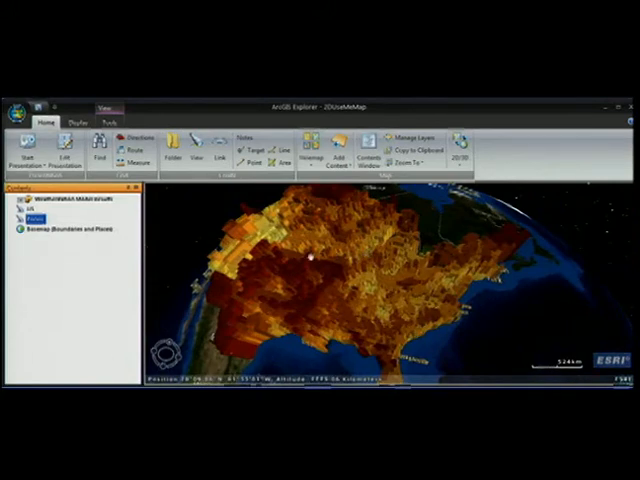
left_click(314, 264)
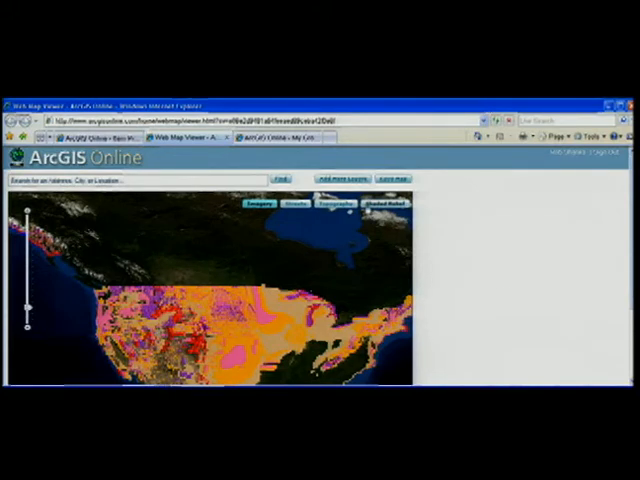
Search 'population growth', add USA Projected Population Change, and start saving the map.
left_click(343, 178)
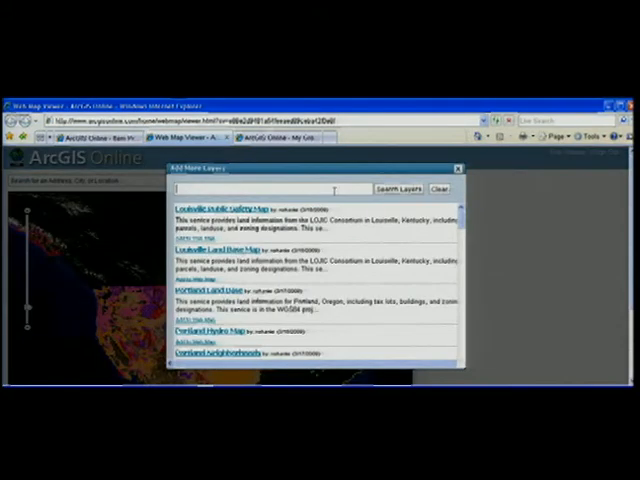
type("population growth")
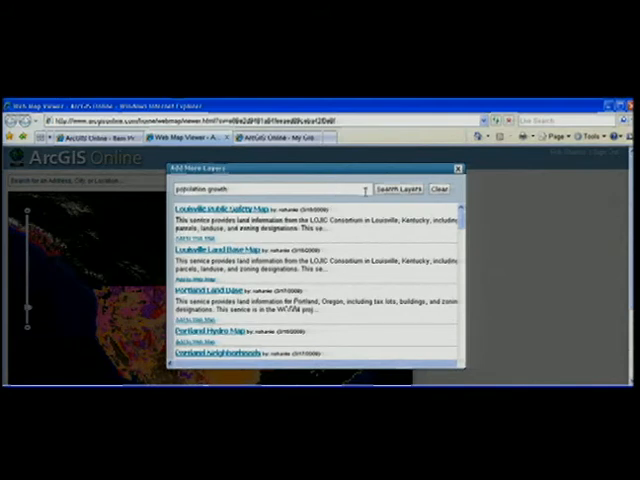
left_click(399, 189)
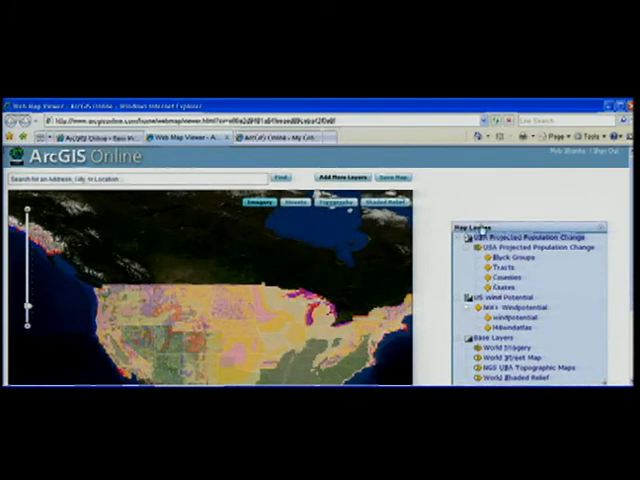
left_click(396, 176)
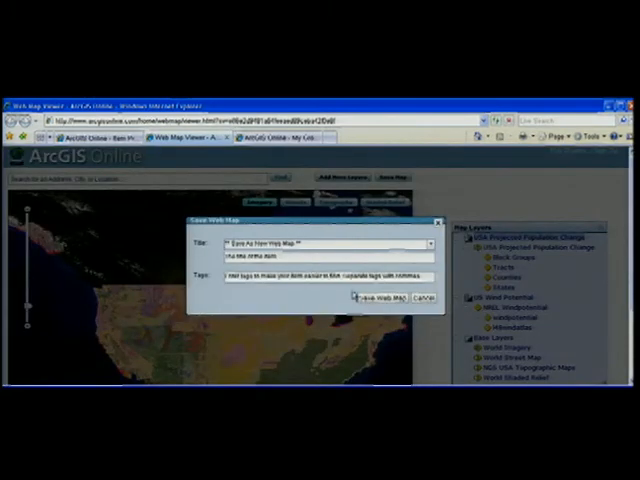